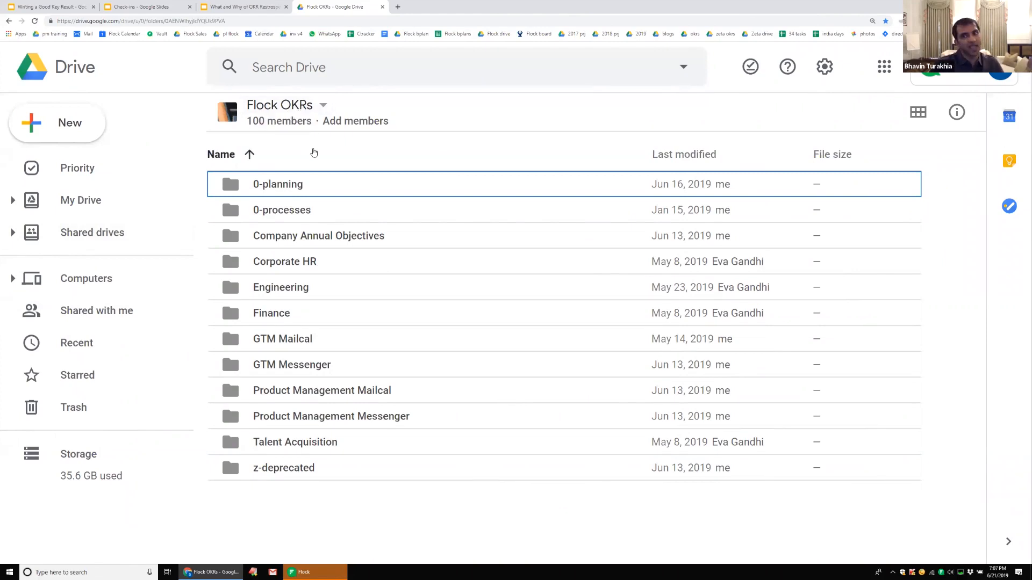
pyautogui.moveTo(411, 228)
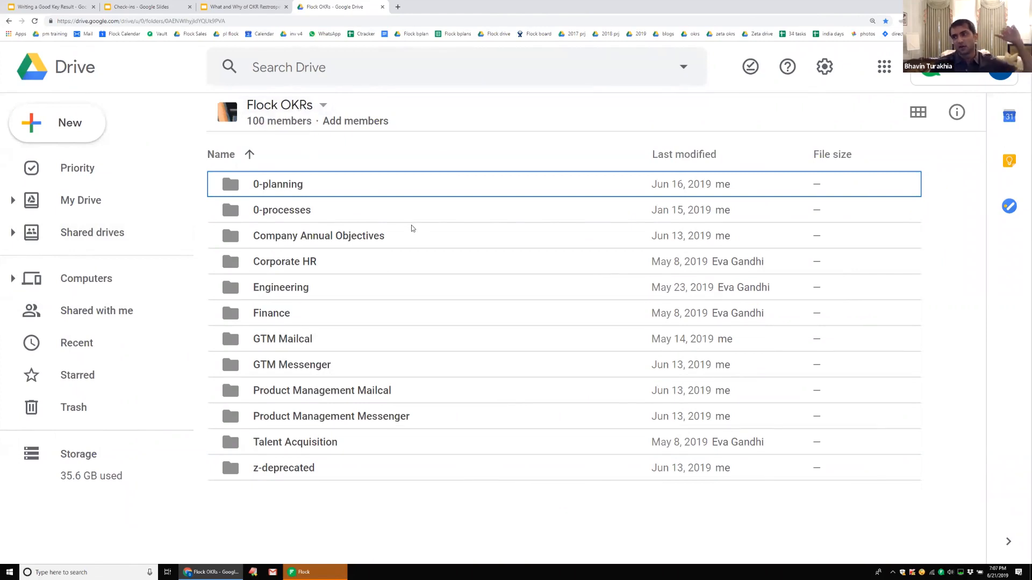
pyautogui.moveTo(405, 238)
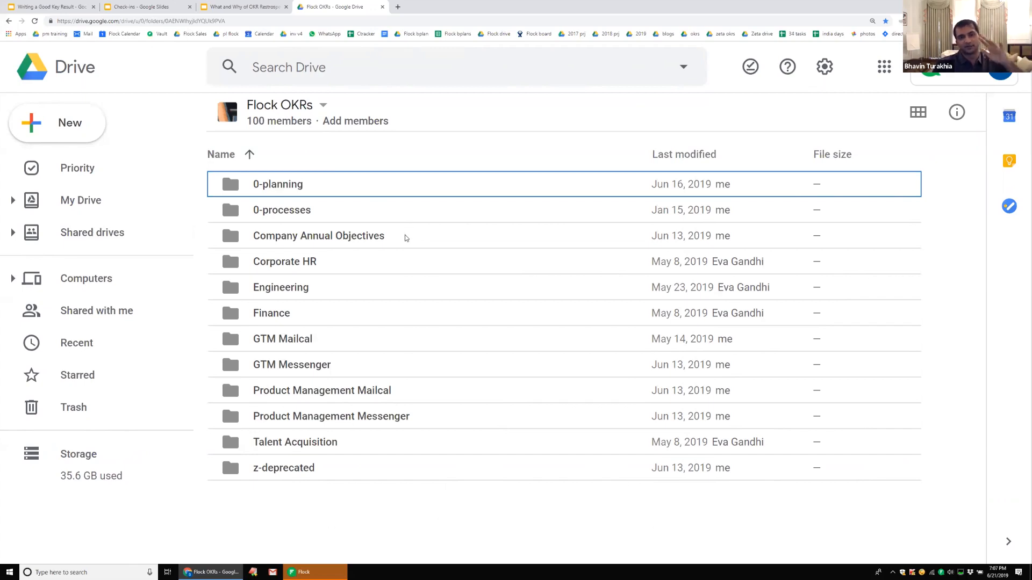
pyautogui.moveTo(405, 274)
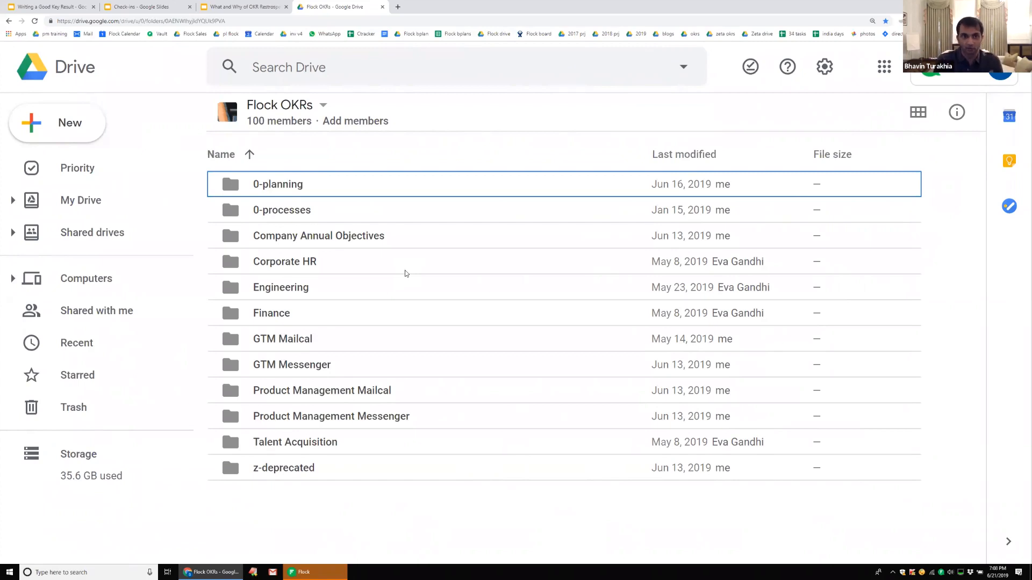
pyautogui.moveTo(397, 297)
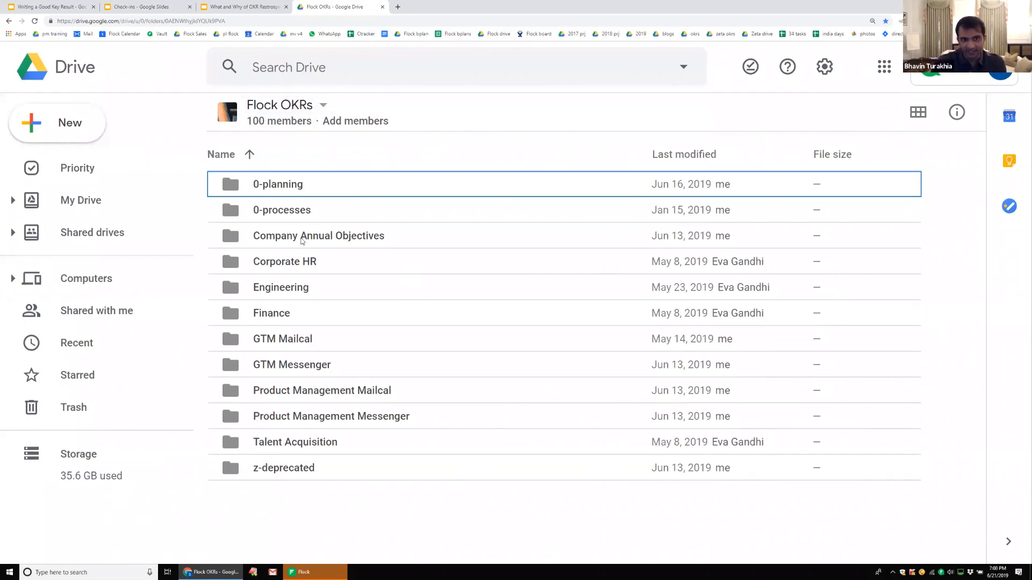
# Highlight the team folders, select Finance, and open the GTM Mailcal folder
pyautogui.click(317, 235)
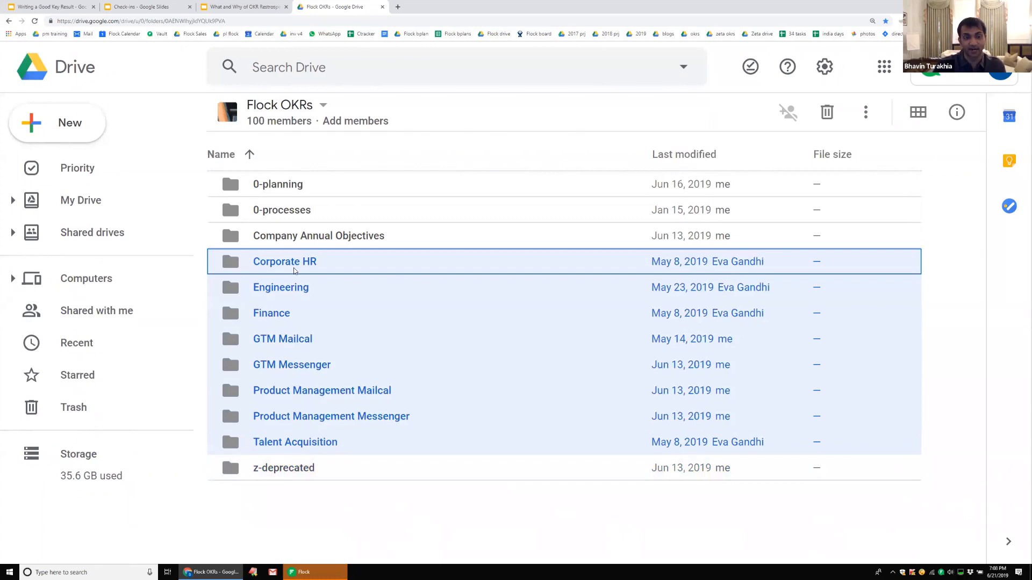
pyautogui.moveTo(322, 270)
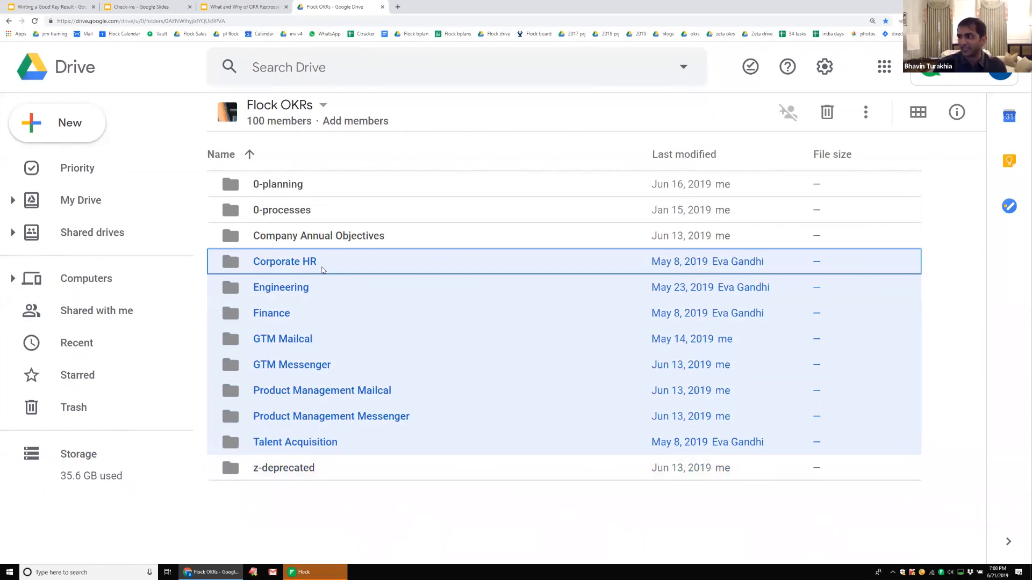
pyautogui.click(271, 313)
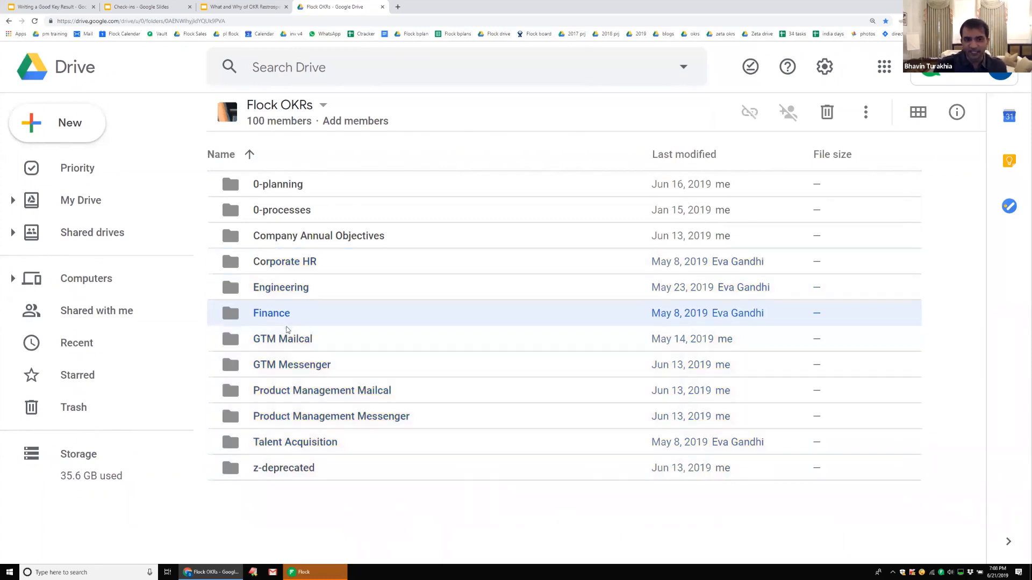
pyautogui.doubleClick(282, 338)
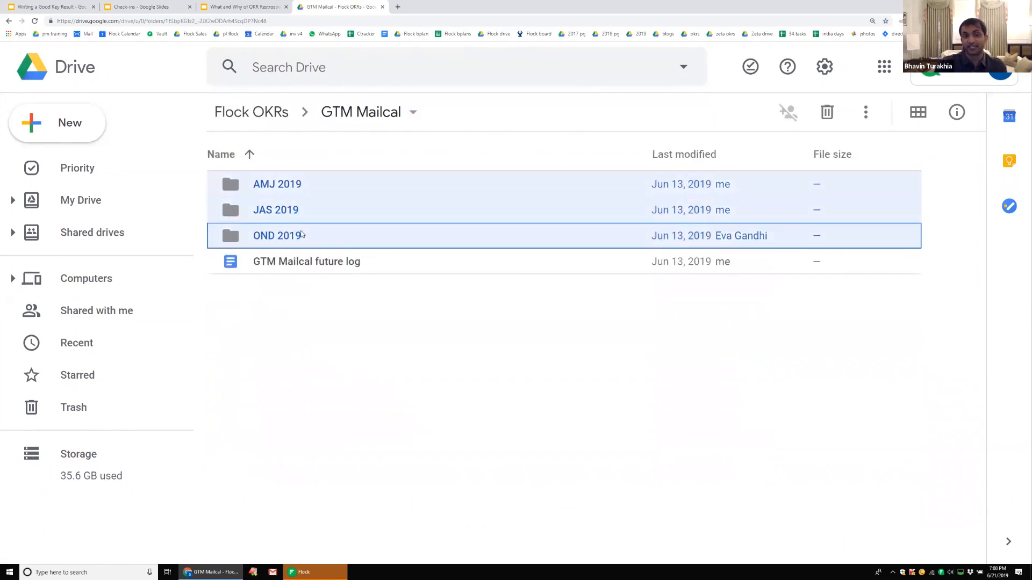
# Point out the GTM Mailcal future log document and the OND 2019 and JAS 2019 folders
pyautogui.click(305, 261)
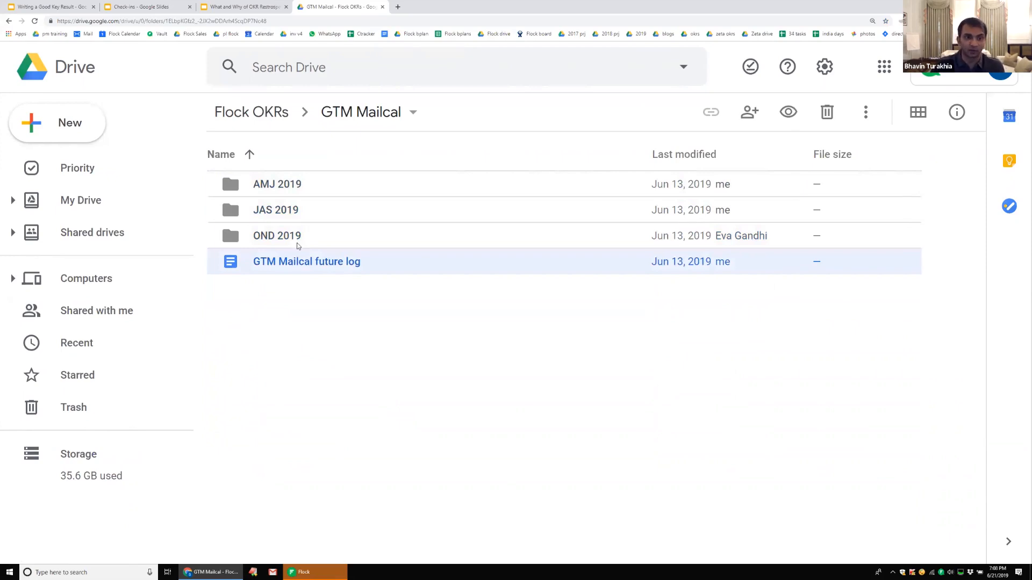
pyautogui.click(276, 235)
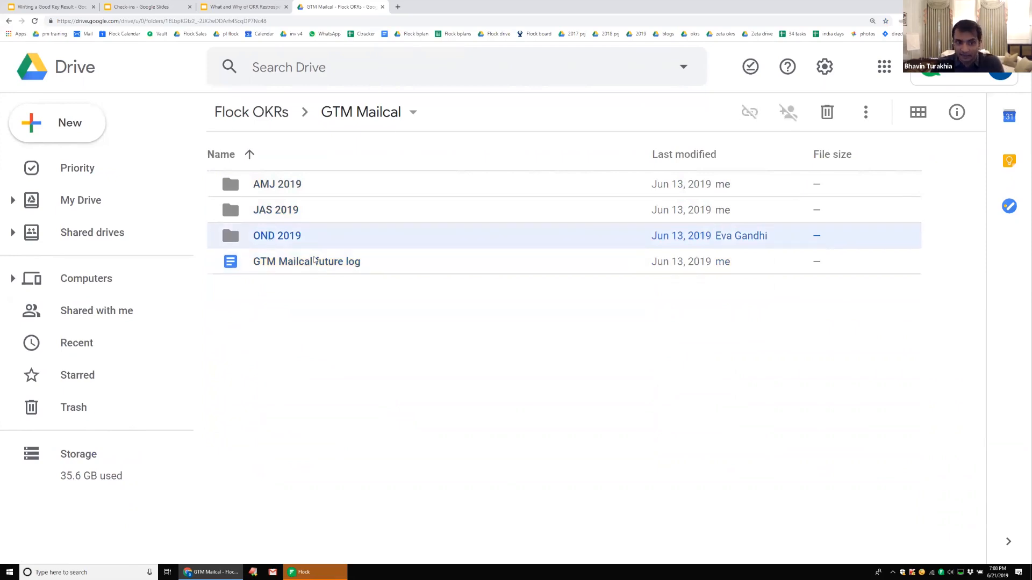
pyautogui.click(307, 261)
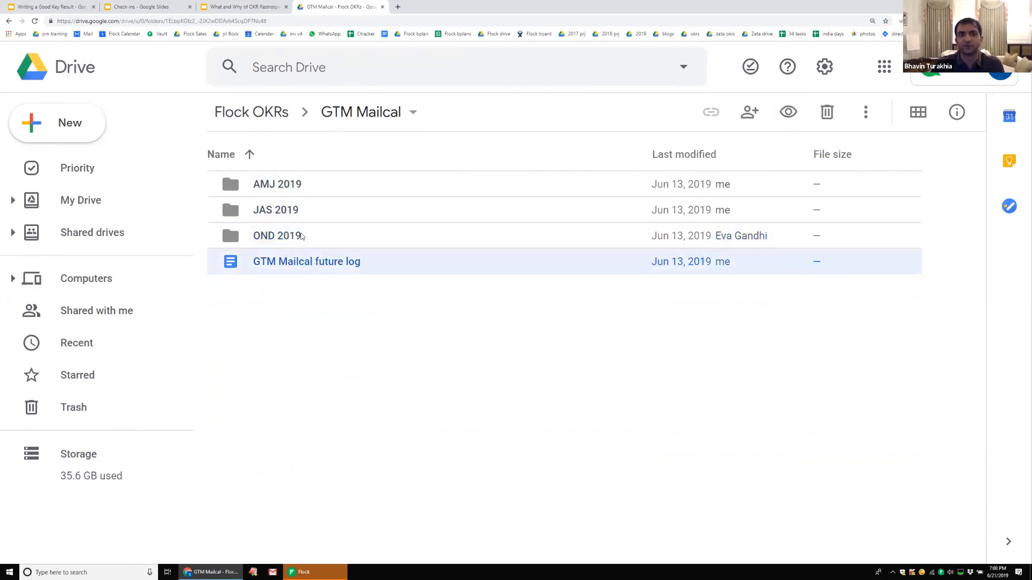
pyautogui.click(277, 236)
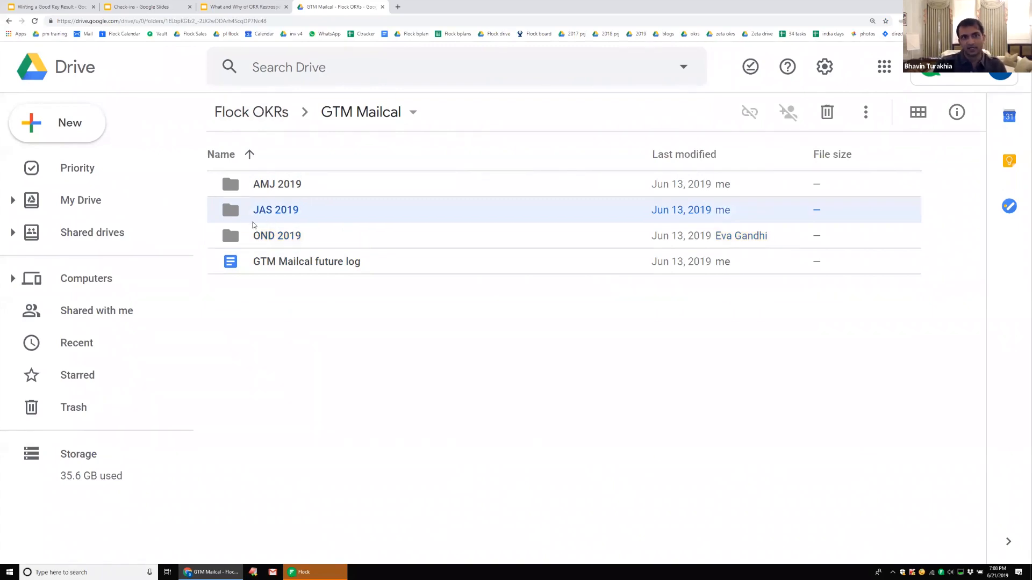
# Open JAS 2019, highlight its OKRs and Initiatives docs, then go back via GTM Mailcal to Flock OKRs
pyautogui.doubleClick(275, 210)
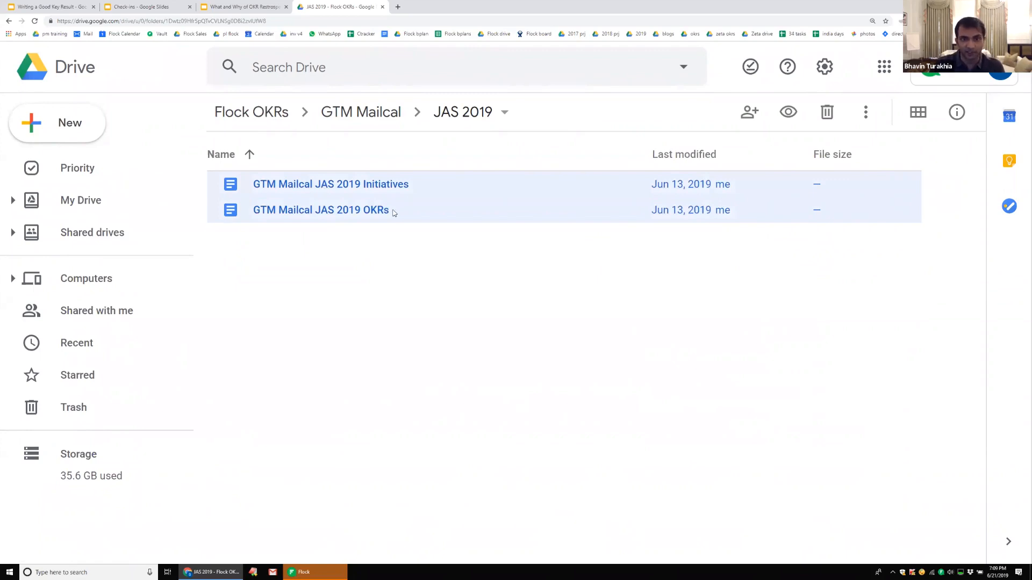
pyautogui.click(320, 210)
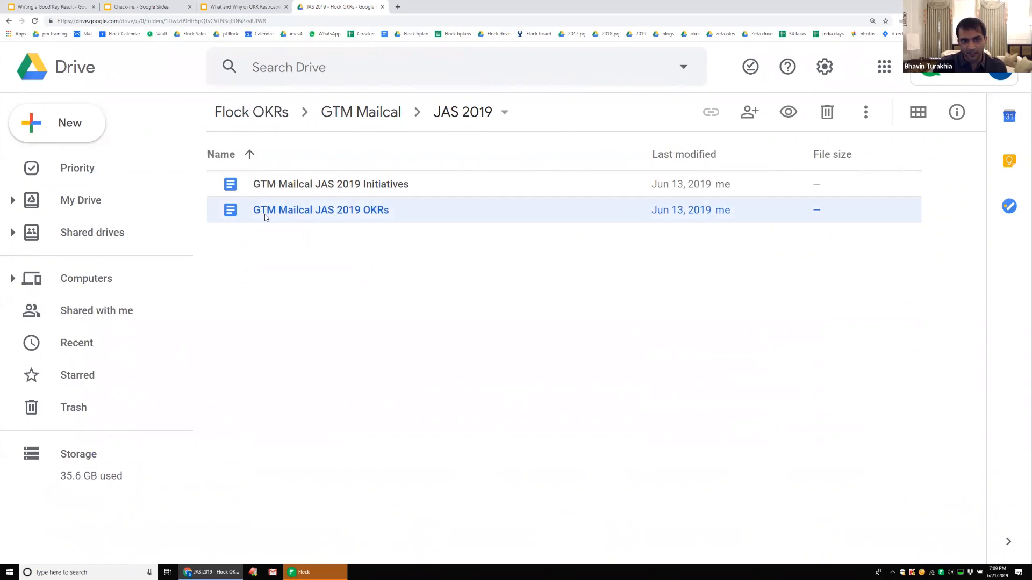
pyautogui.moveTo(319, 219)
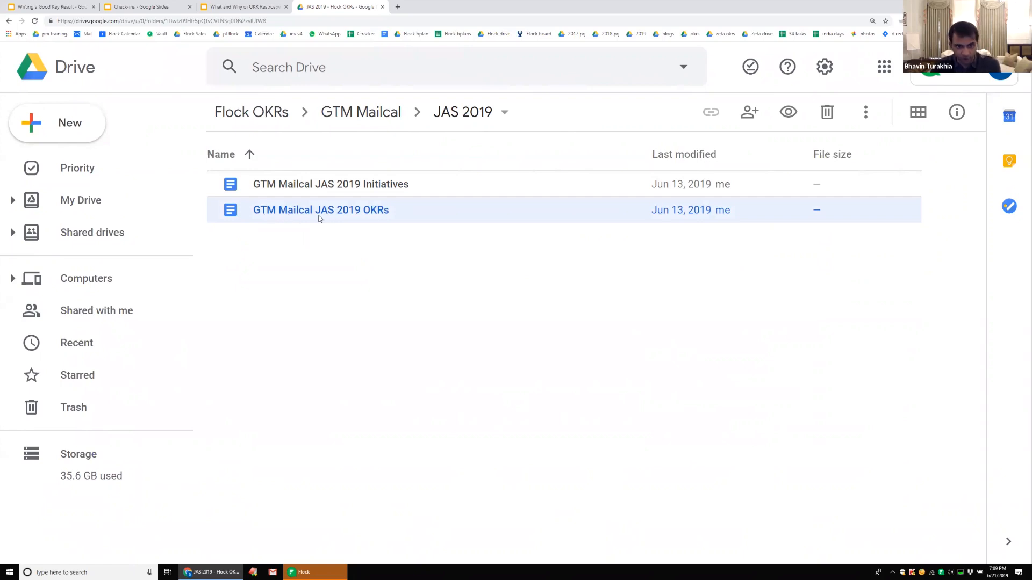
pyautogui.click(330, 184)
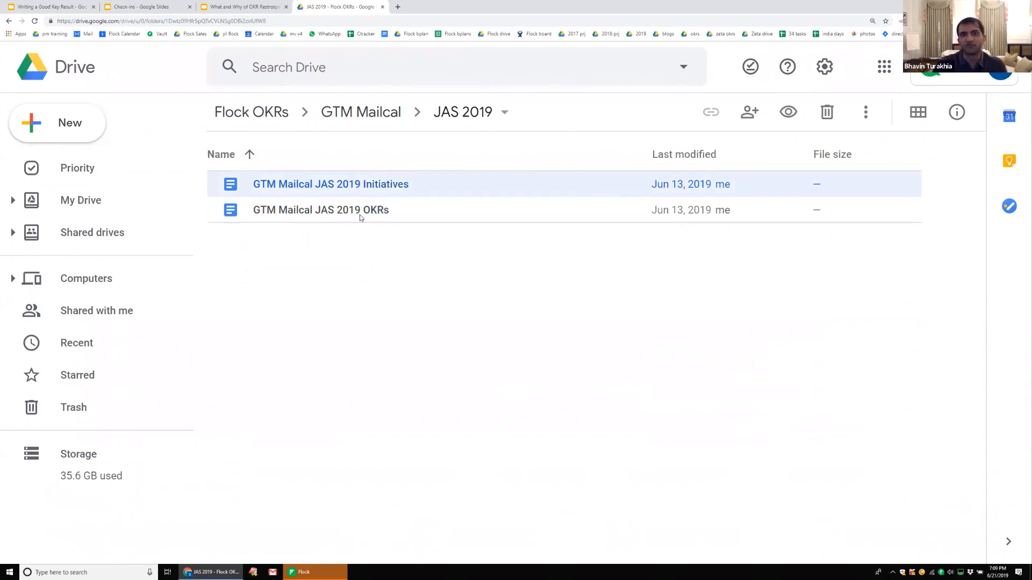
pyautogui.click(330, 184)
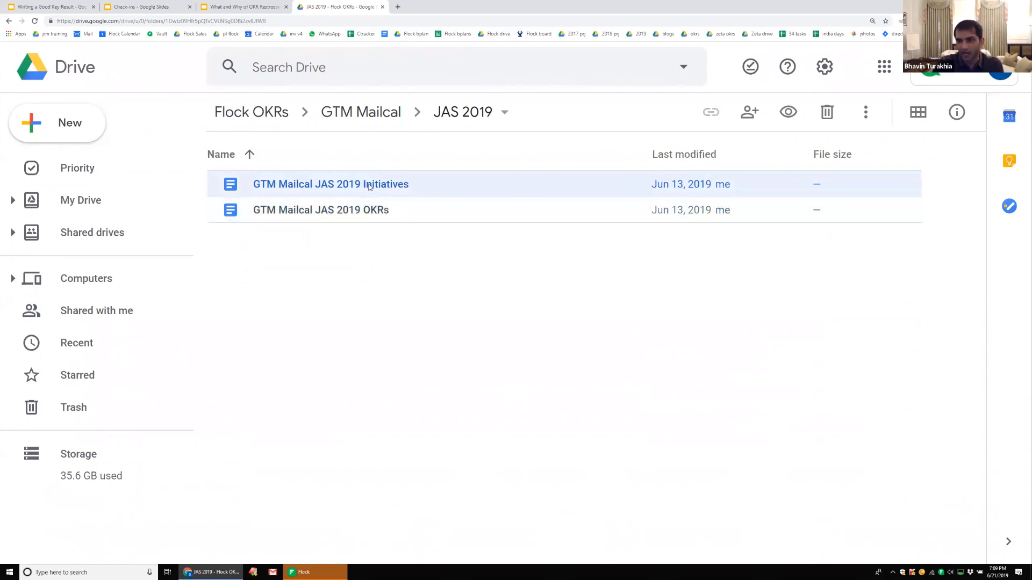
pyautogui.moveTo(373, 185)
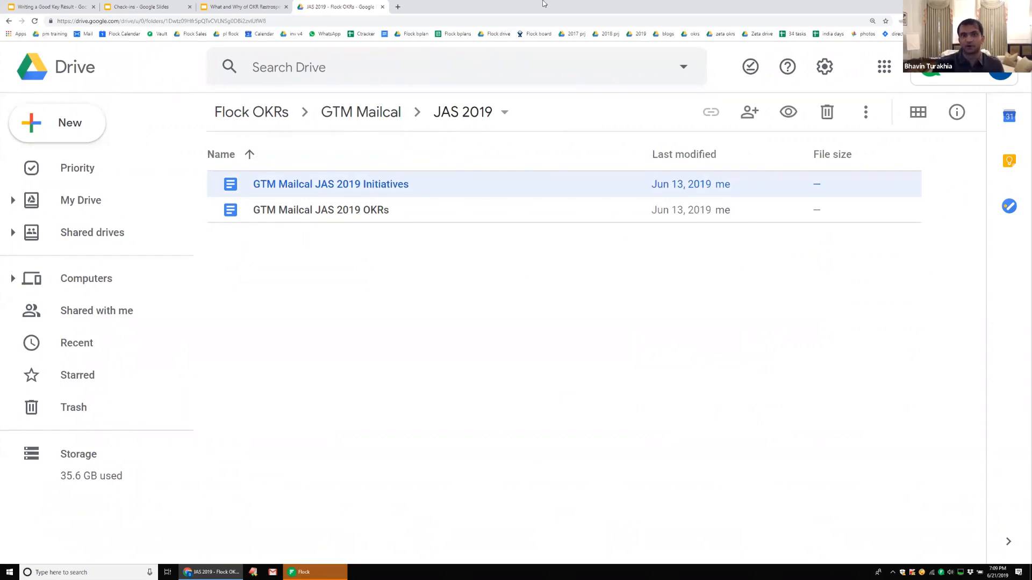
pyautogui.click(361, 111)
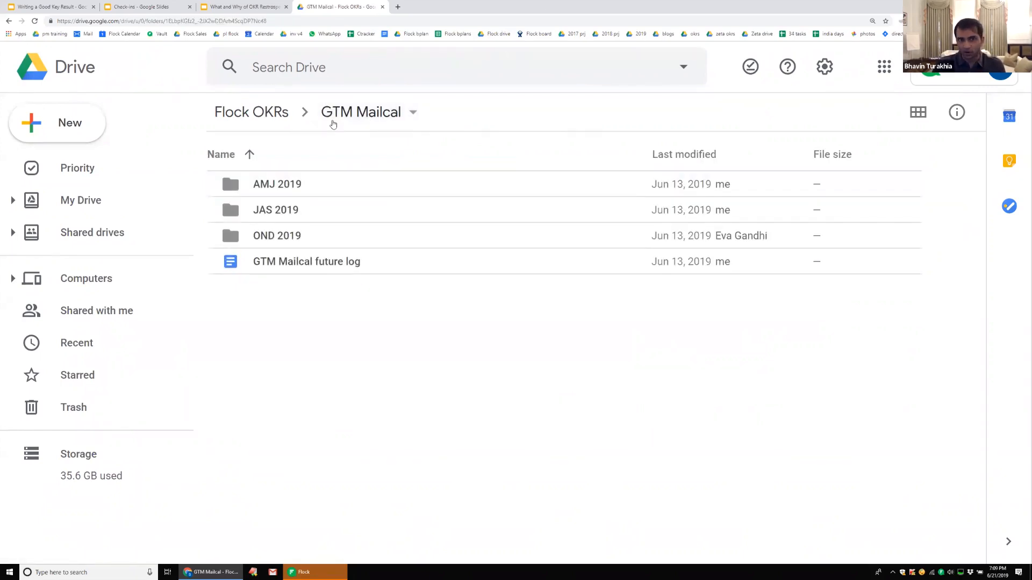
pyautogui.click(251, 112)
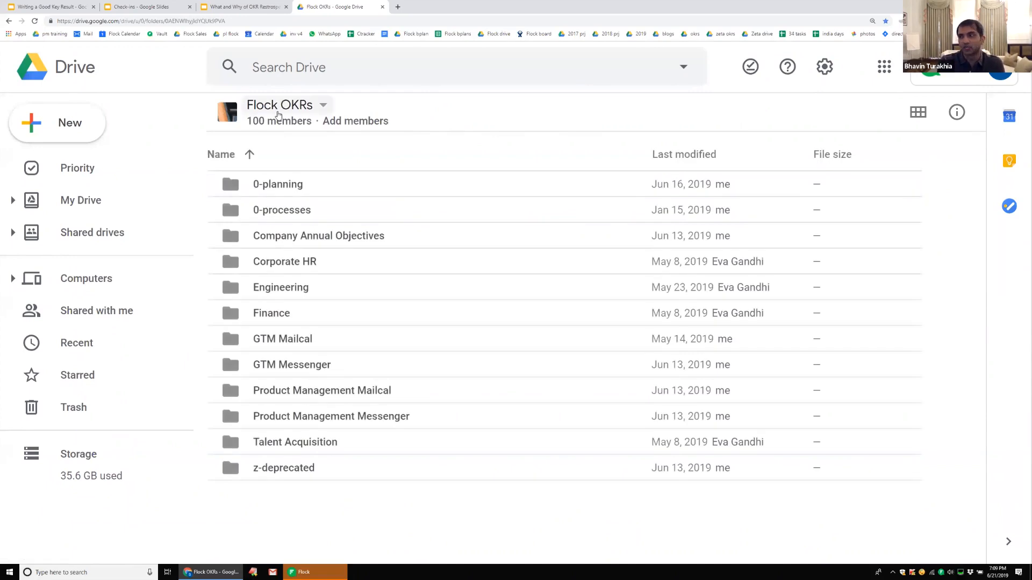